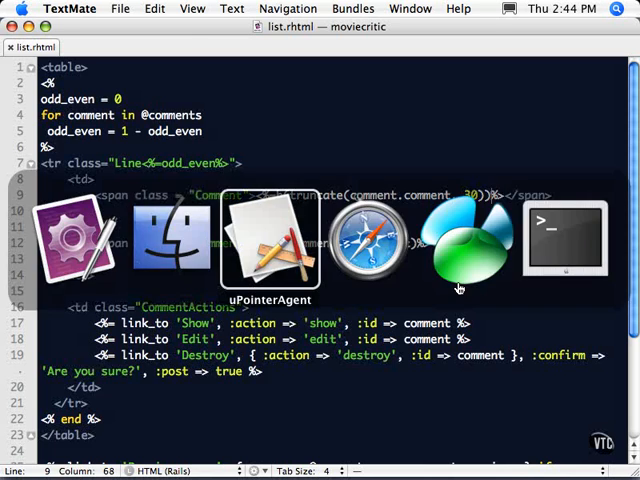
View the h()-escaped show.rhtml template in TextMate and return to Safari's Comments List.
click(368, 240)
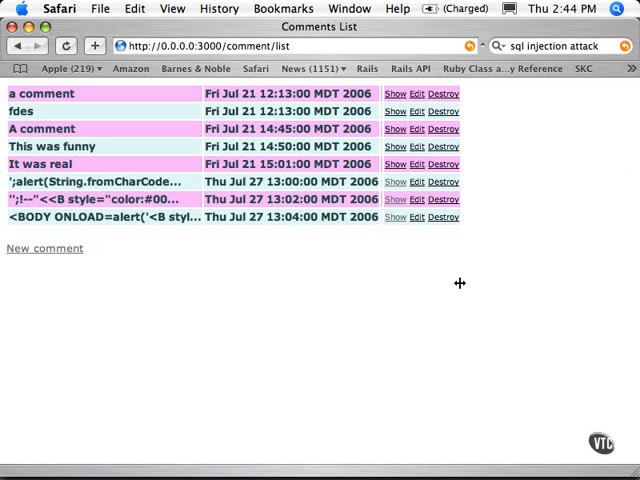
mouse_move(396, 268)
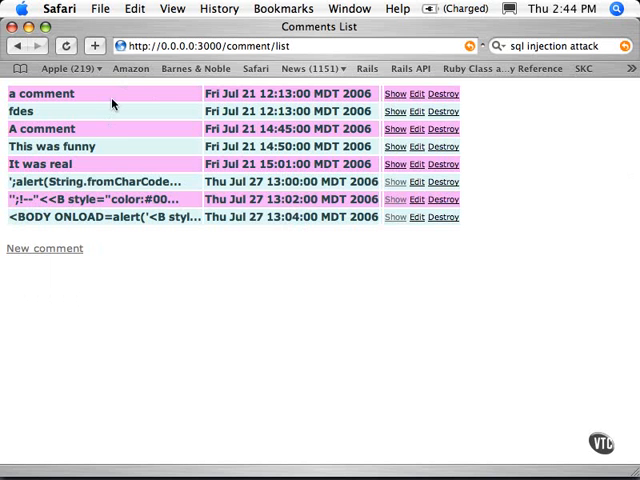
mouse_move(288, 146)
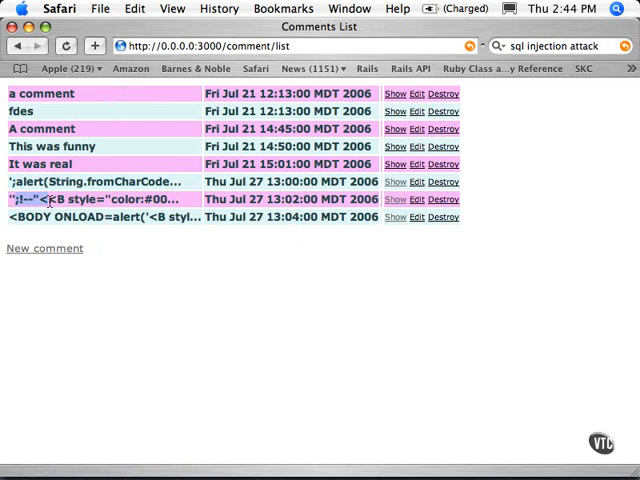
mouse_move(160, 200)
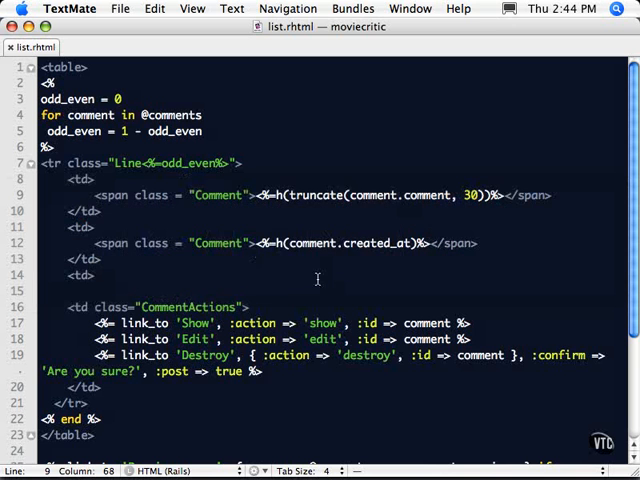
mouse_move(78, 66)
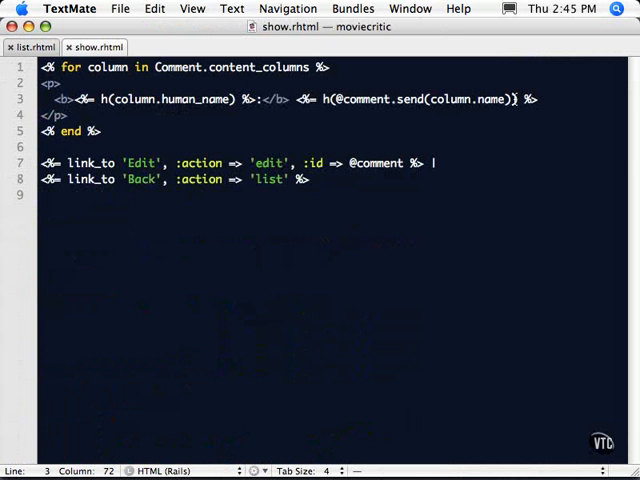
key(cmd+tab)
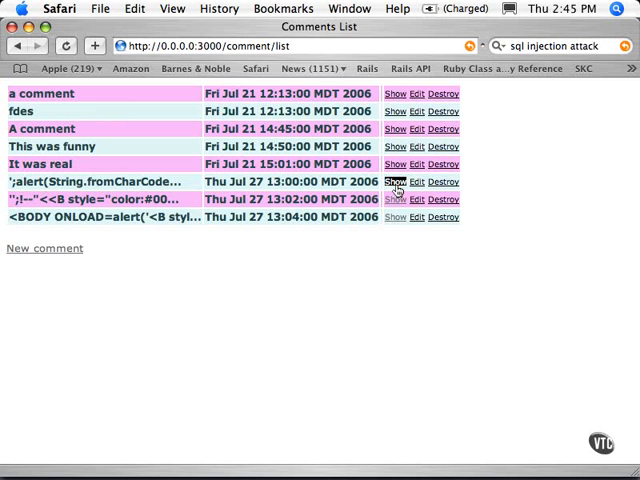
click(396, 180)
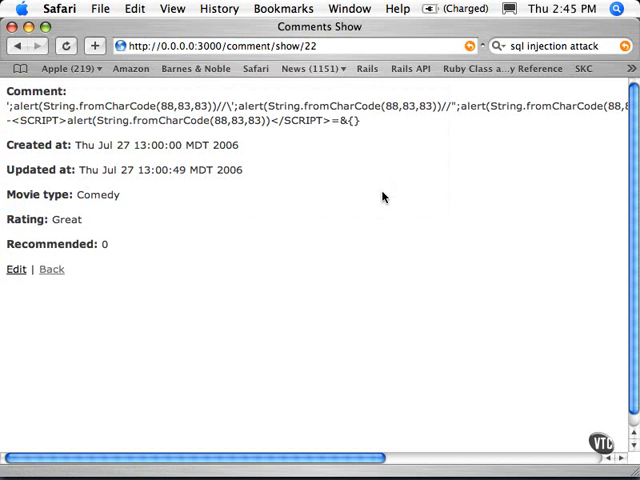
scroll(right, 3)
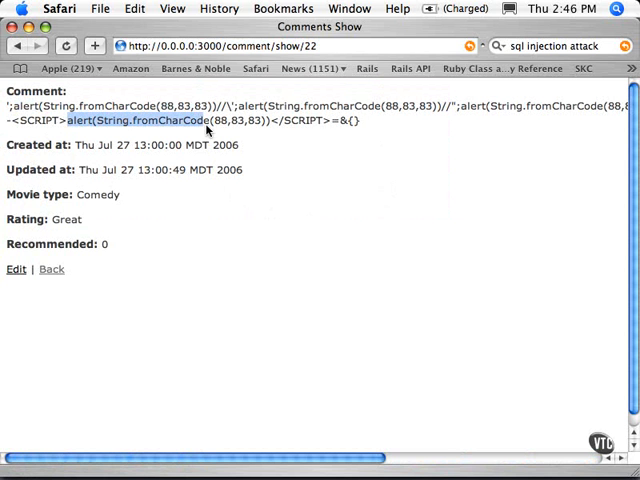
mouse_move(52, 268)
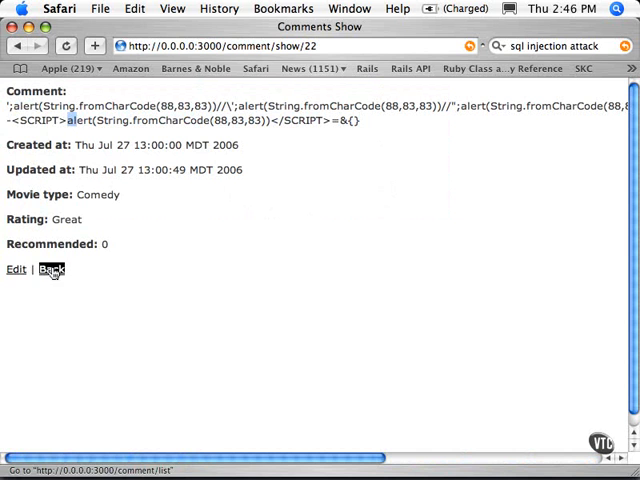
click(52, 268)
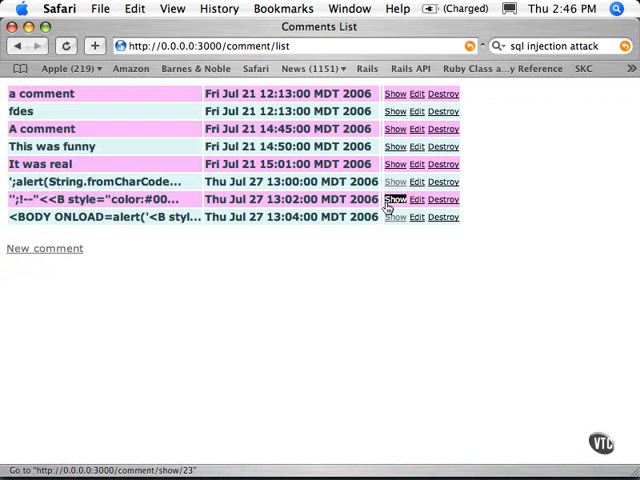
click(394, 200)
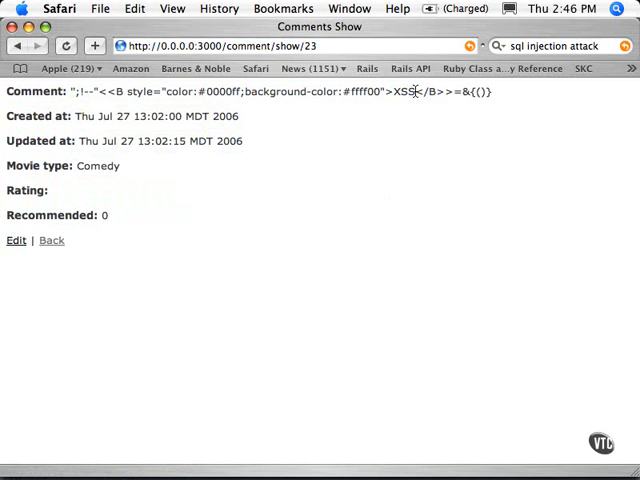
mouse_move(50, 240)
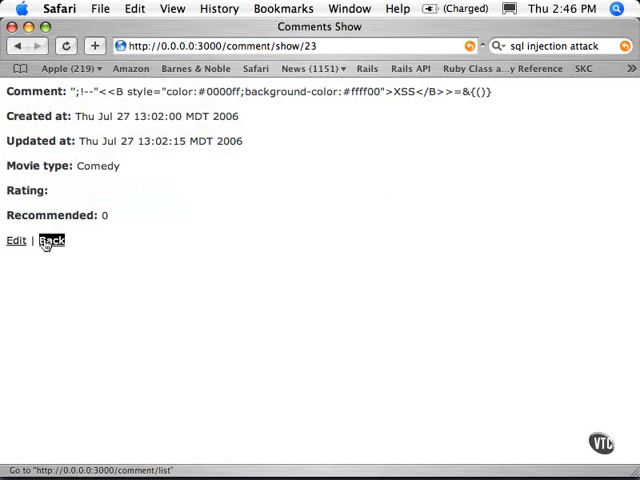
click(50, 240)
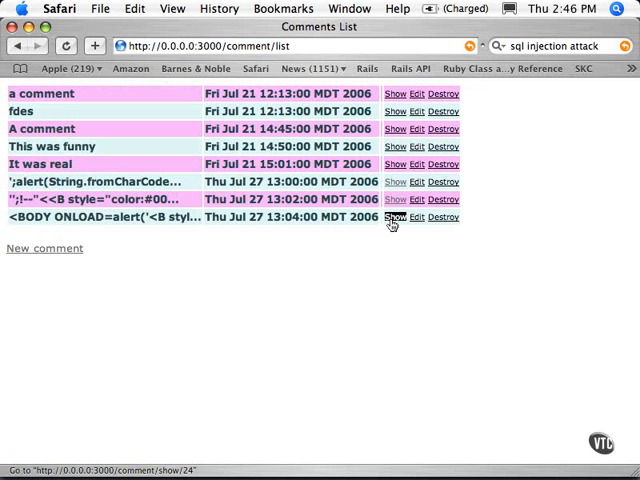
click(394, 216)
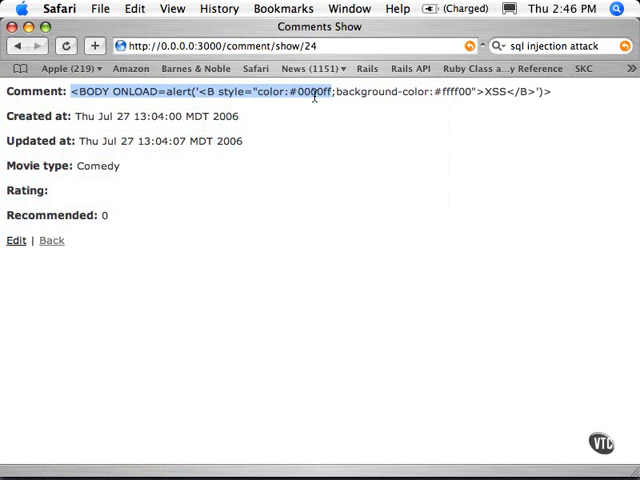
drag(340, 92, 480, 92)
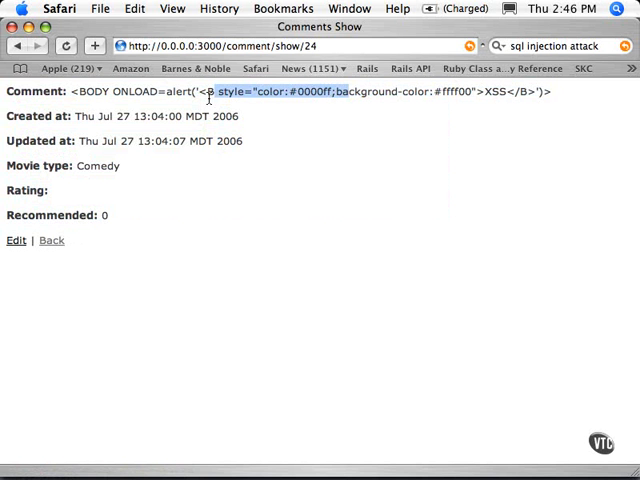
click(50, 240)
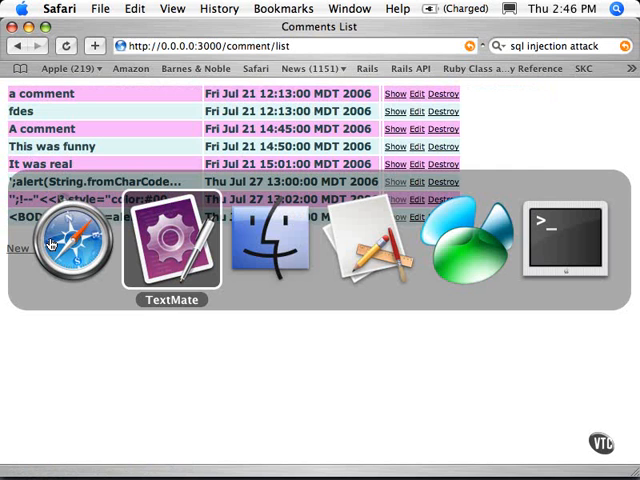
With h() removed, show the alert-script comment, dismiss its XSS alert and return to the list.
click(172, 250)
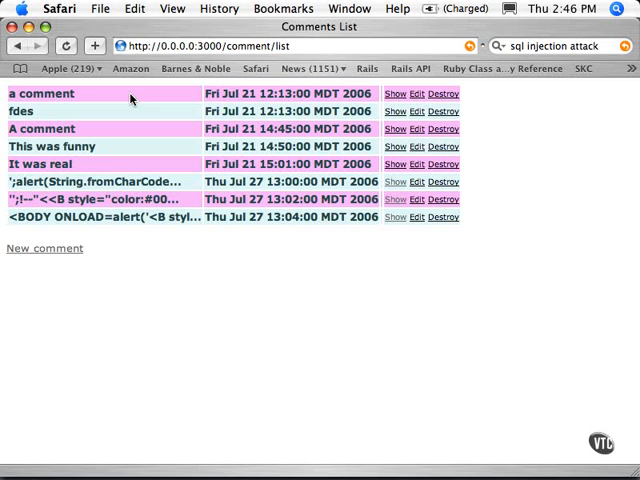
click(394, 200)
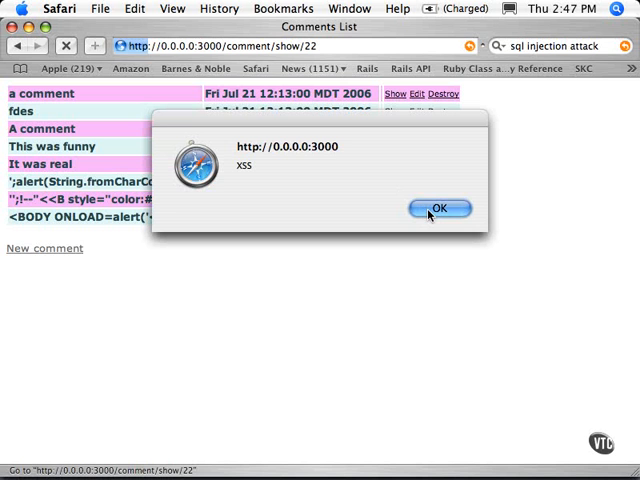
click(438, 208)
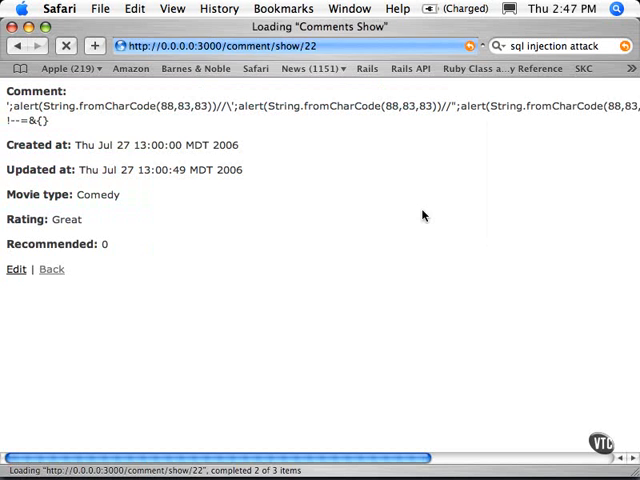
click(52, 268)
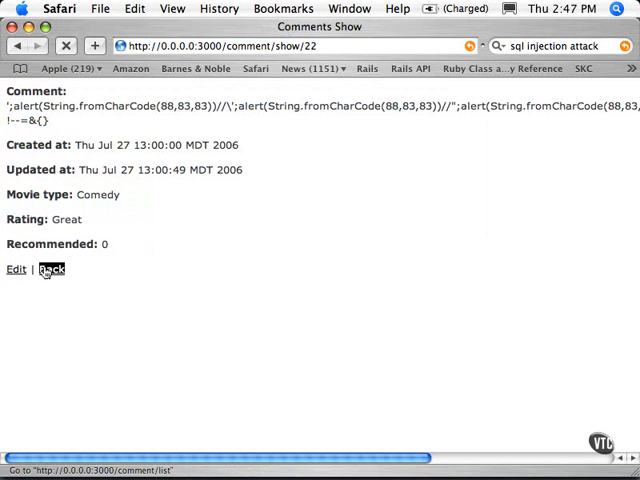
click(52, 268)
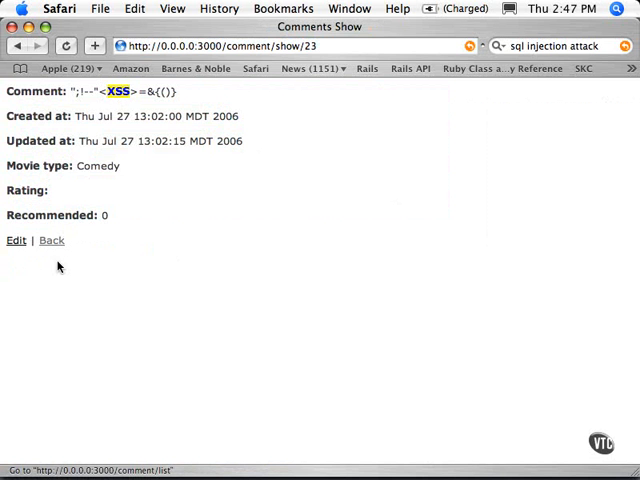
Show the BODY ONLOAD comment so its page turns yellow, then go back to the list.
click(52, 240)
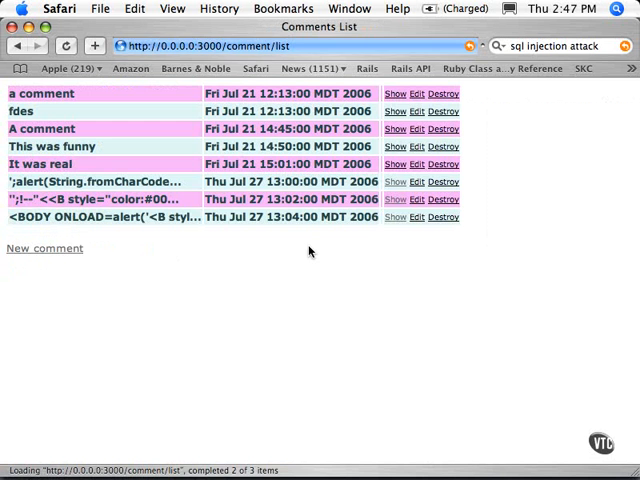
click(392, 216)
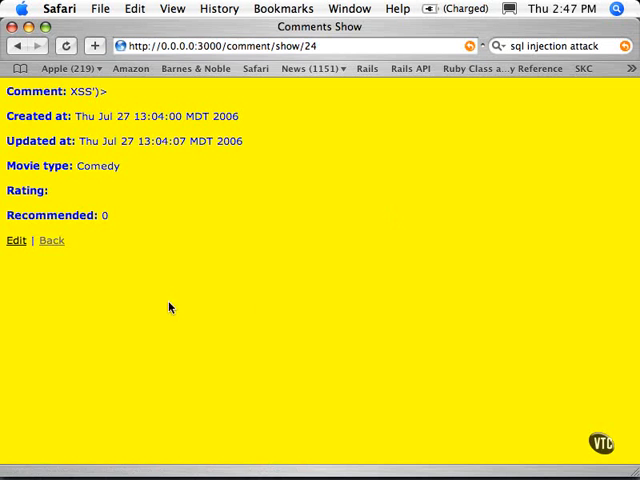
click(50, 240)
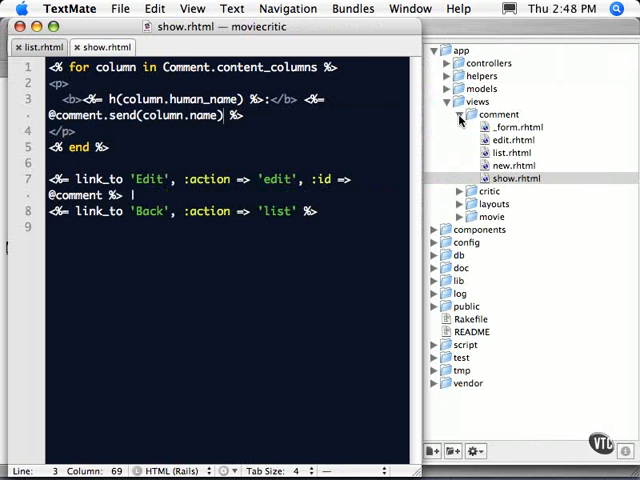
View critic_controller.rb's logout action resetting session[:critic] to nil and redirecting to login_form.
click(460, 128)
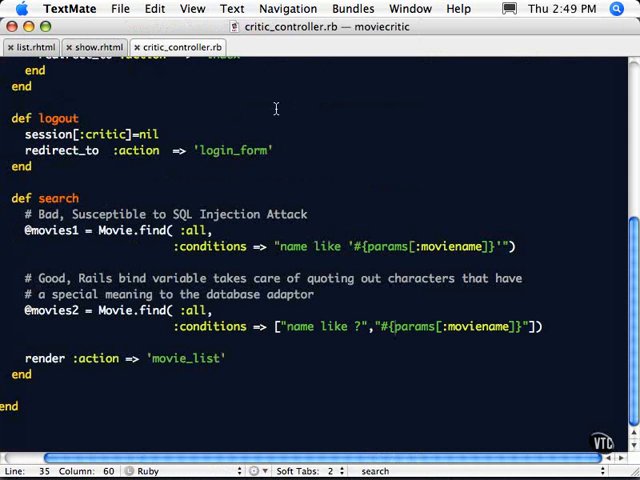
mouse_move(118, 164)
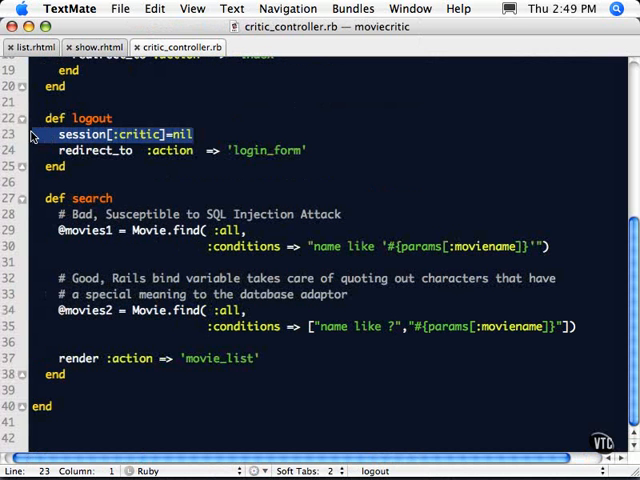
click(196, 134)
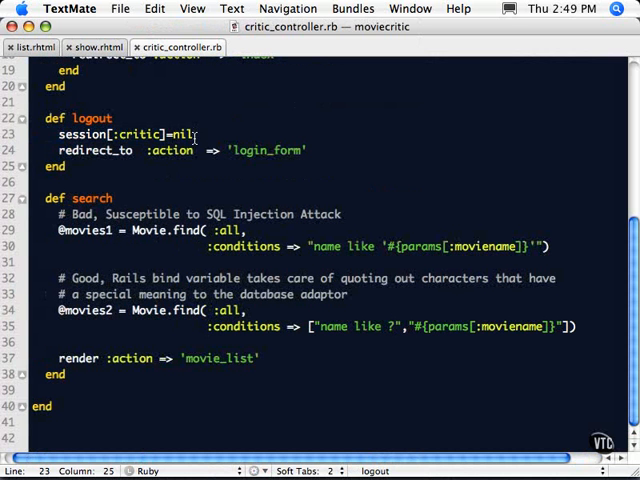
mouse_move(200, 140)
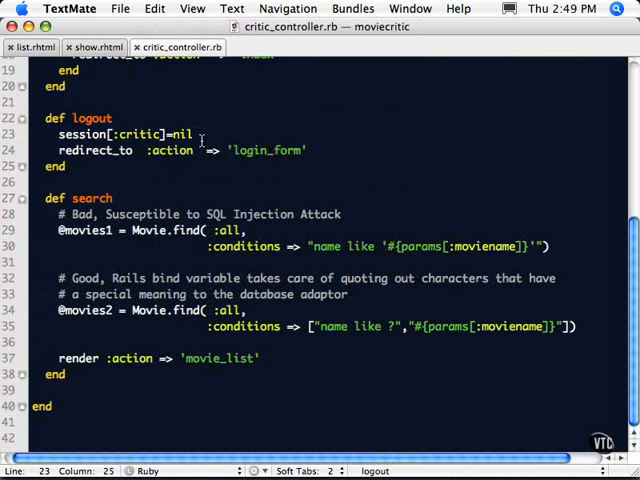